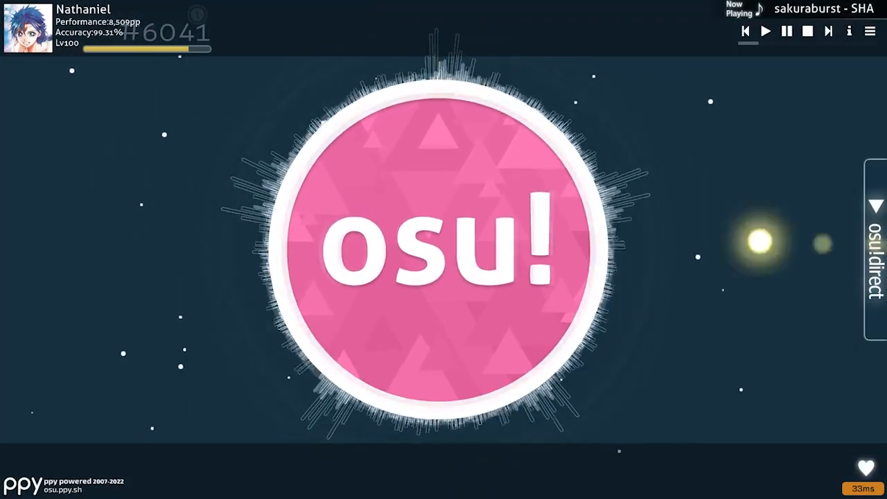
Step: Open osu! settings, read the forum's Round Procedures, then bring up the Mainsheet map pool
left_click(437, 249)
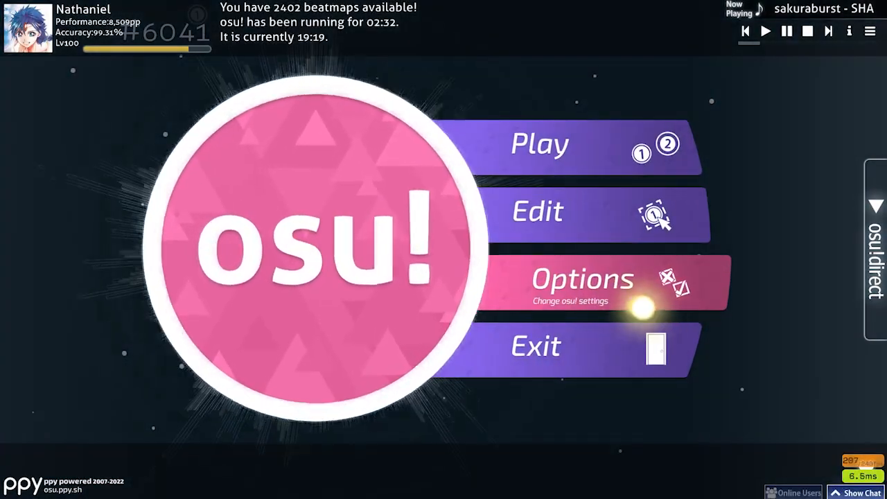
left_click(581, 278)
type("allow")
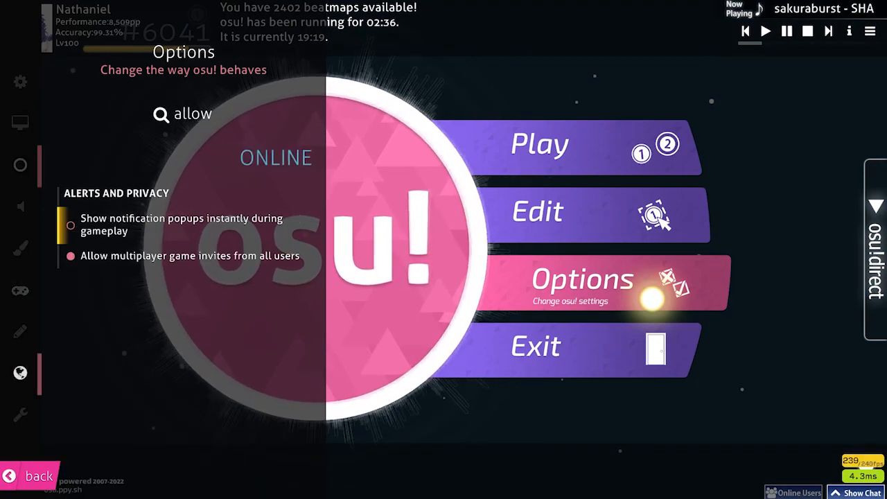
type("m")
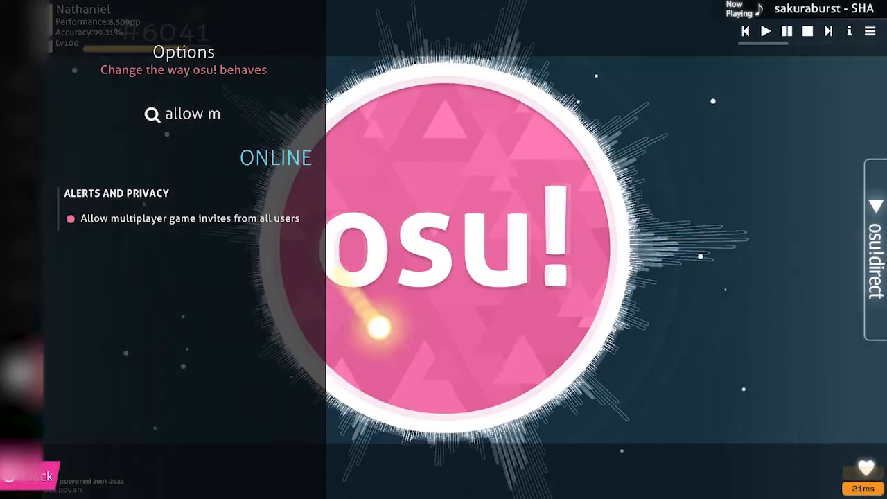
left_click(28, 474)
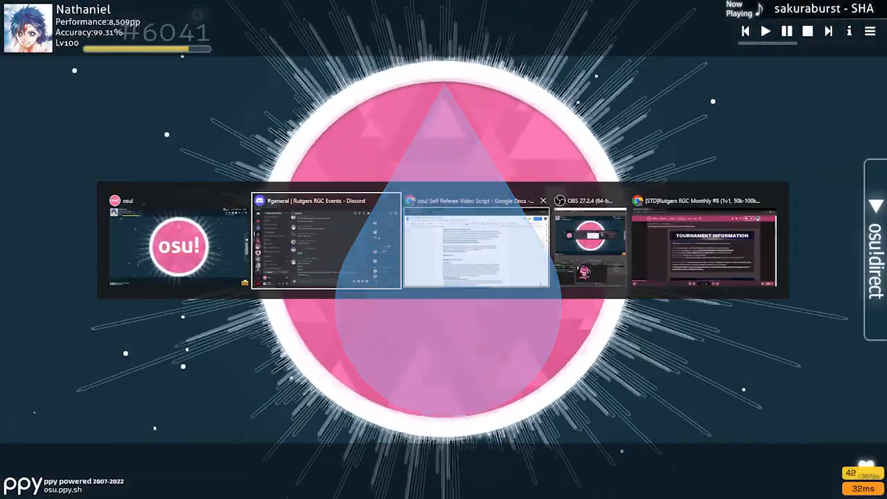
left_click(704, 242)
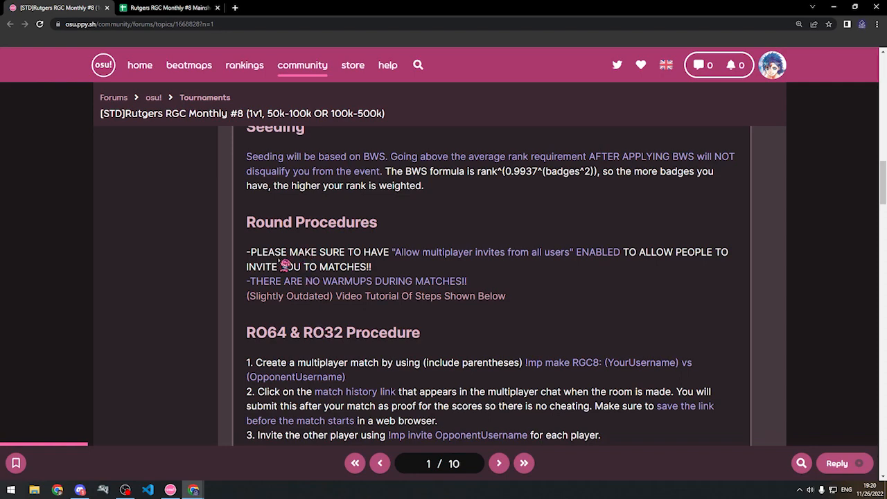
left_click(168, 8)
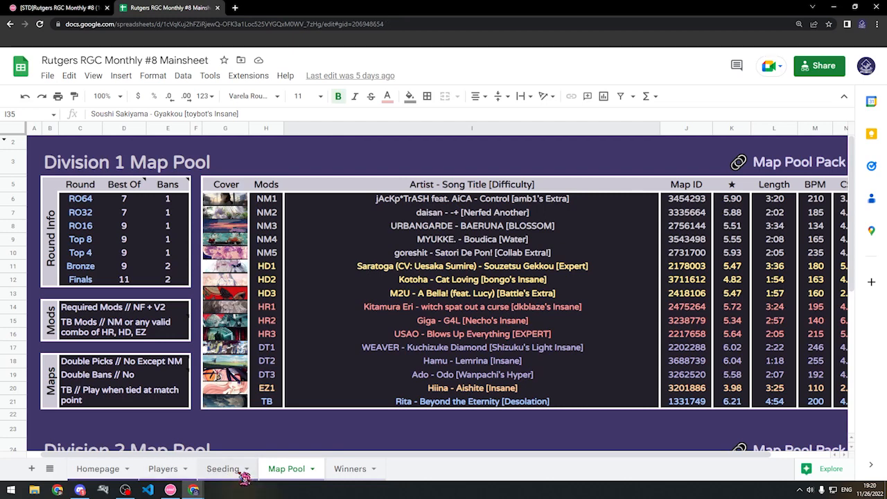
Step: Scroll through the Seeding sheet's Division 1 and Division 2 player rankings
left_click(222, 469)
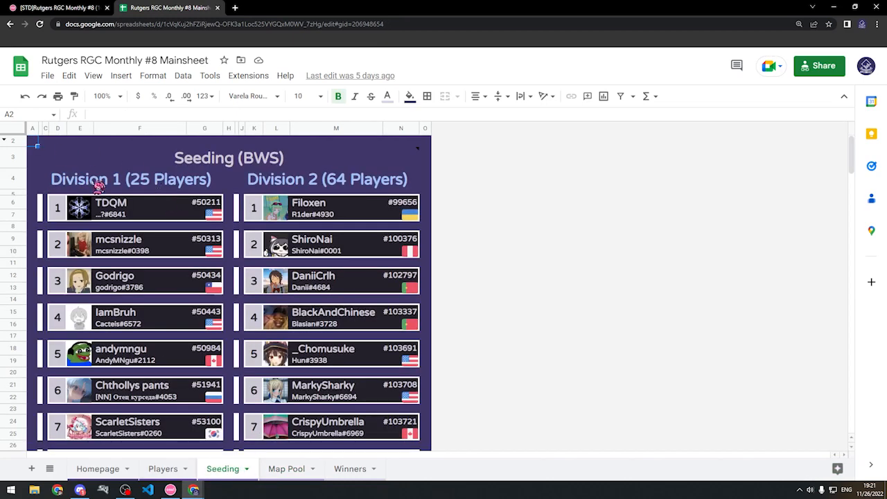
scroll("down", 3)
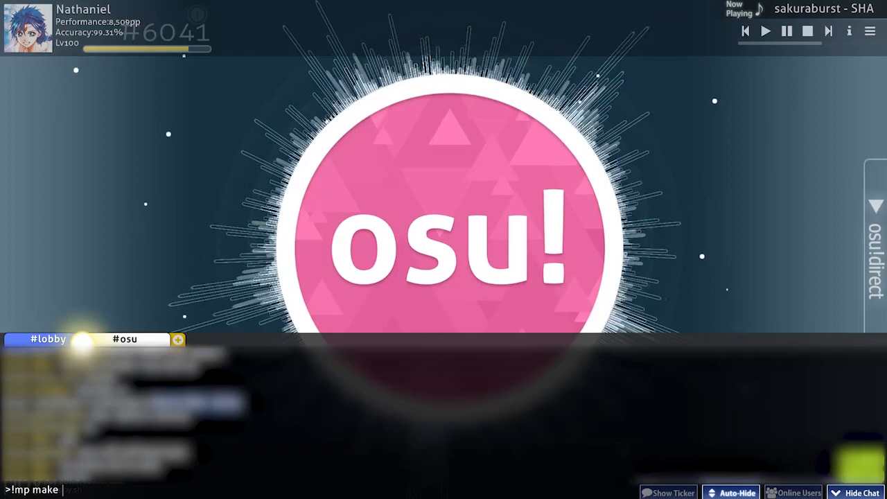
Step: Create the match with '!mp make (Nathaniel) vs (eml)' in chat
type("(Nathaniel) vs (")
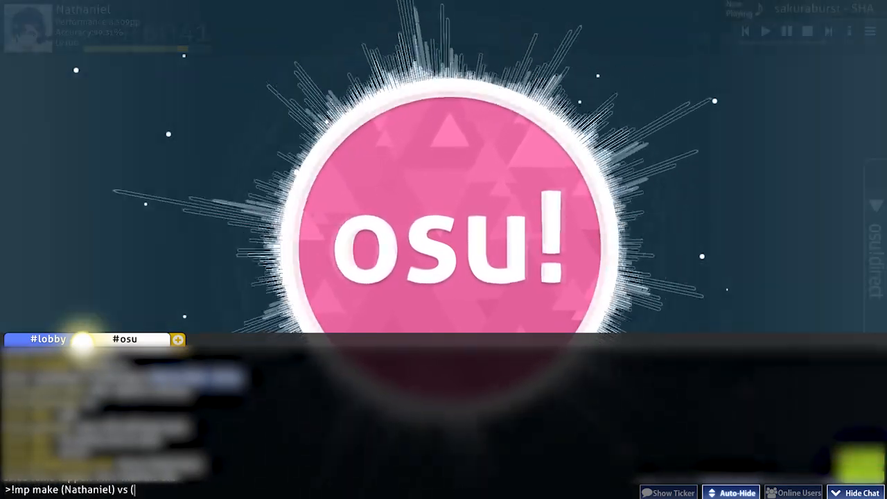
type("e")
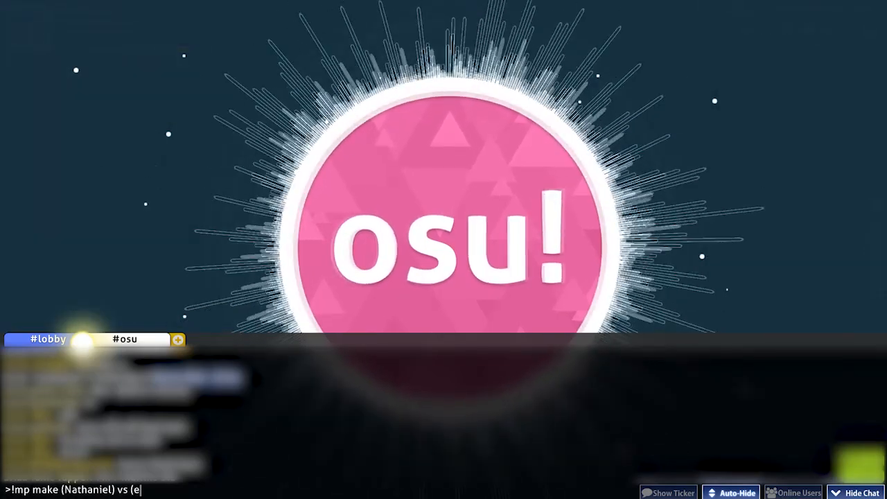
type("ml)")
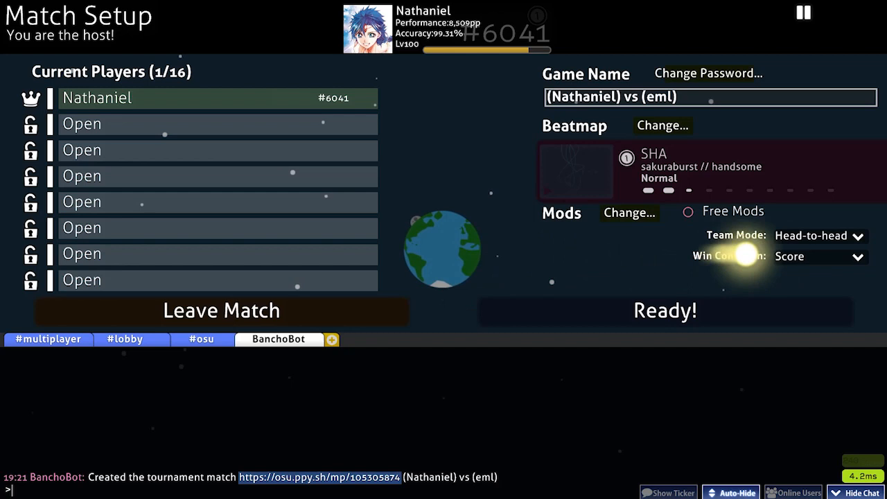
Step: Set the Match Setup win condition dropdown to Score v2
left_click(817, 256)
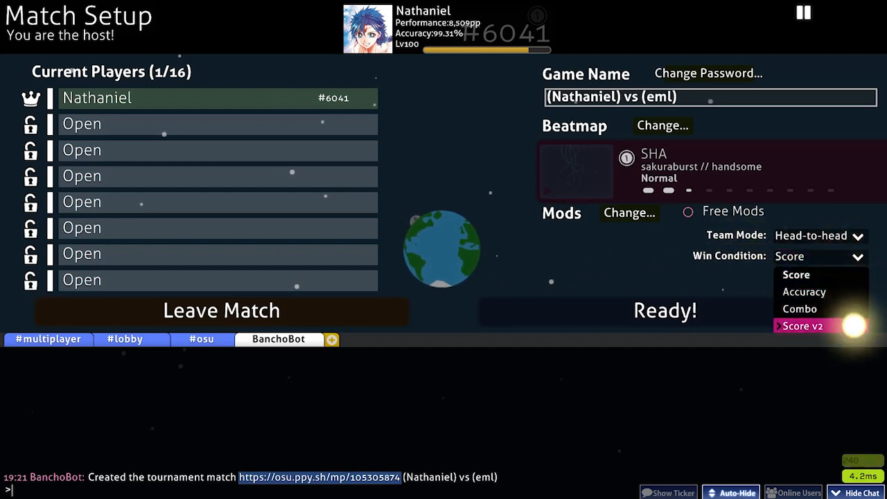
left_click(802, 326)
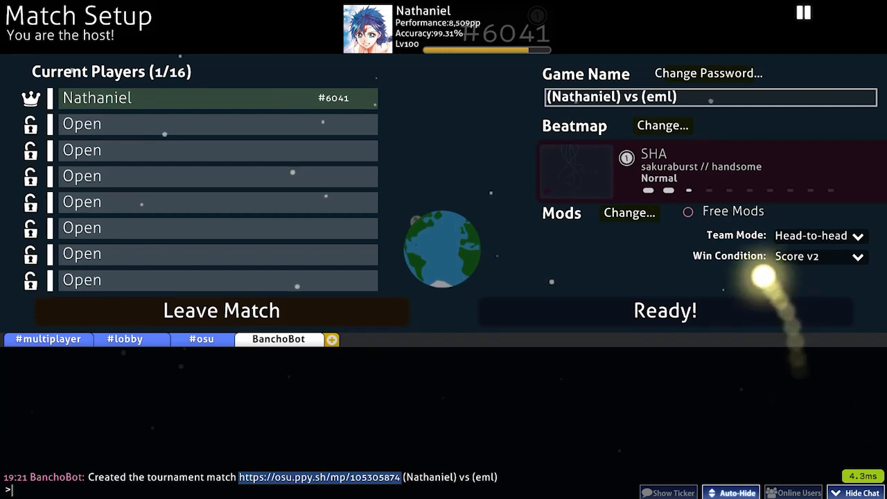
left_click(687, 210)
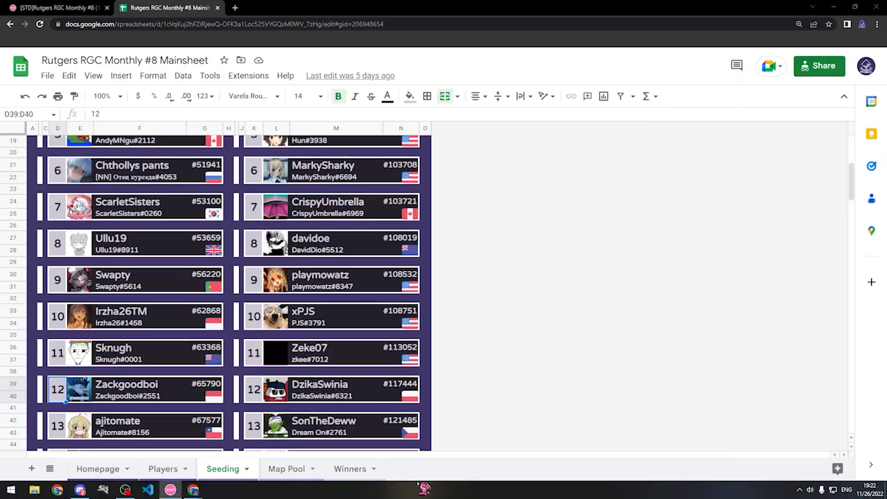
Step: Bring up the (Nathaniel) vs (eml) match history page in the browser
left_click(281, 8)
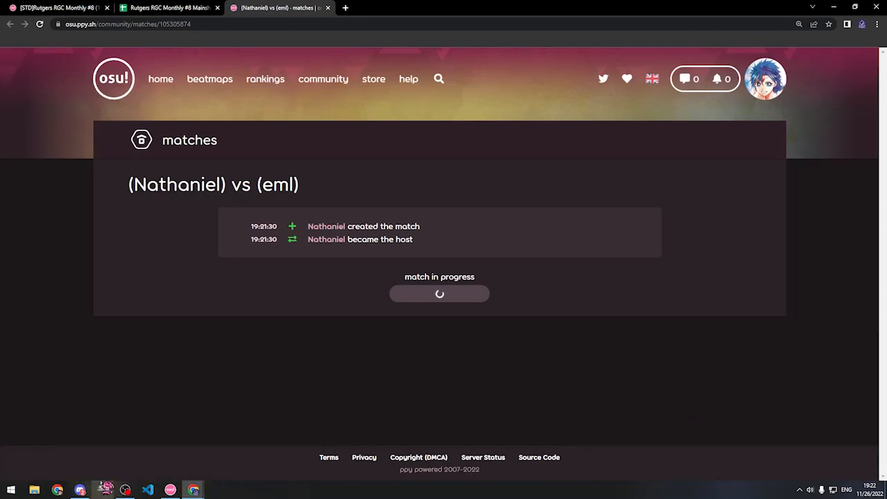
Step: Back in the lobby, send '!mp invite eml' in the multiplayer chat
left_click(104, 490)
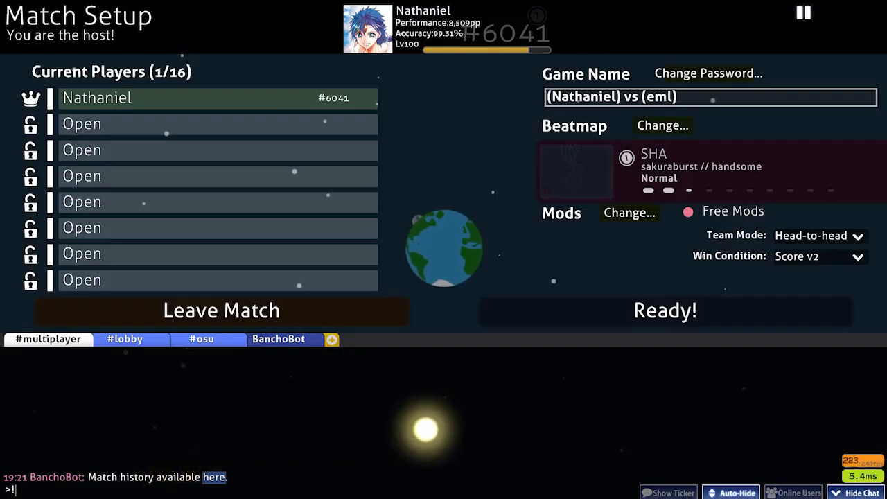
type("!mp invite eml")
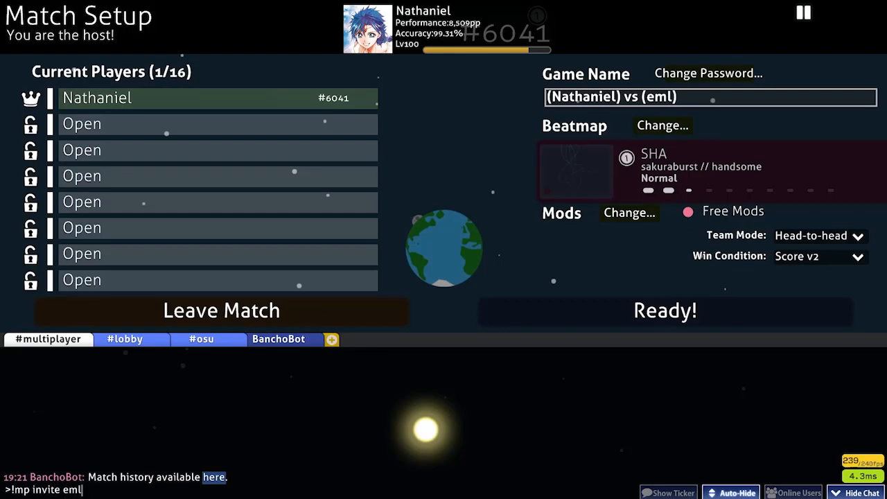
key("enter")
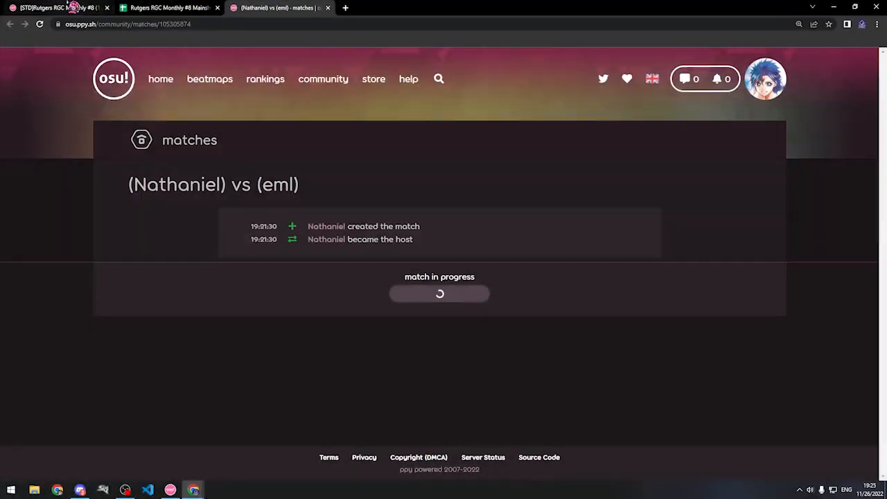
Step: Check the NM2, HD2 and NM3 entries on the Division 1 Map Pool sheet
left_click(166, 8)
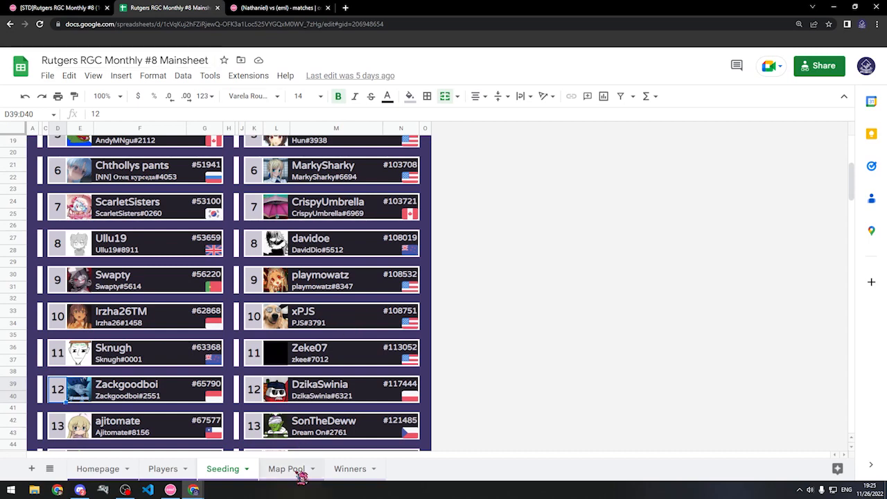
left_click(285, 468)
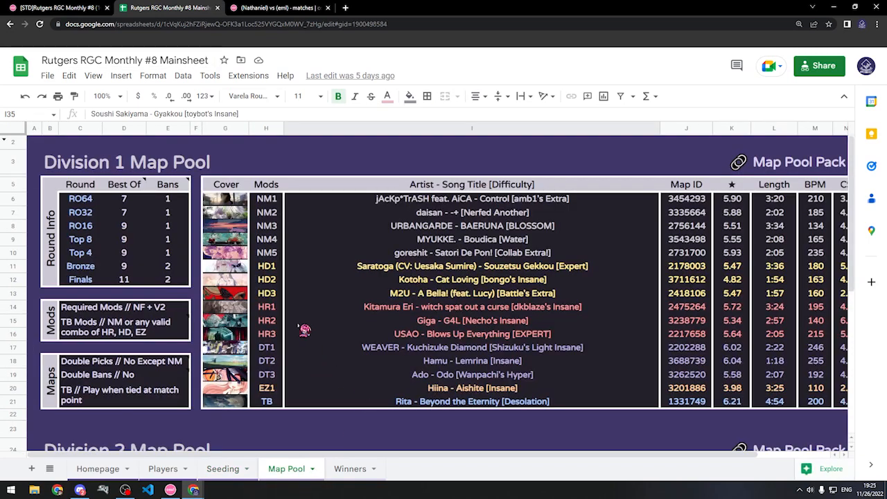
left_click(266, 265)
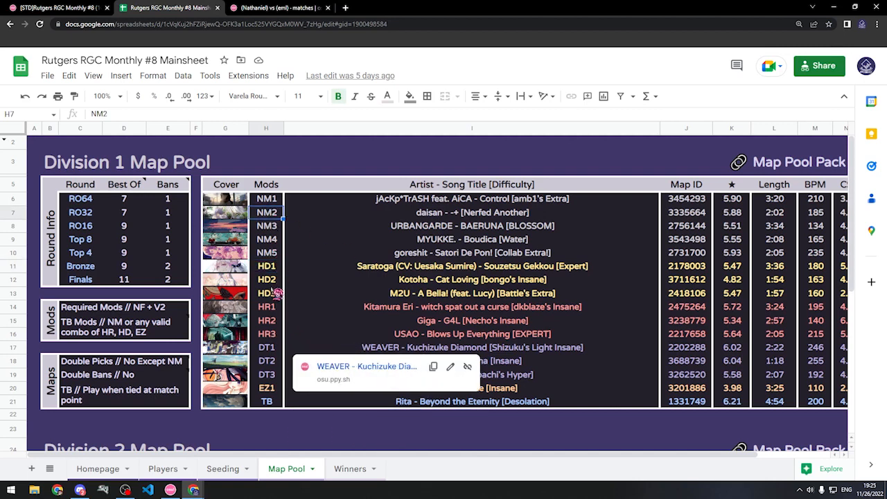
left_click(266, 279)
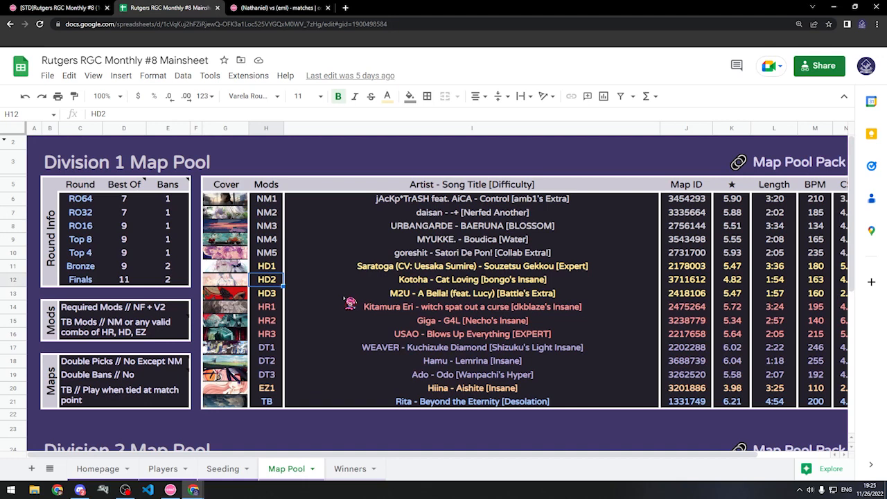
mouse_move(281, 270)
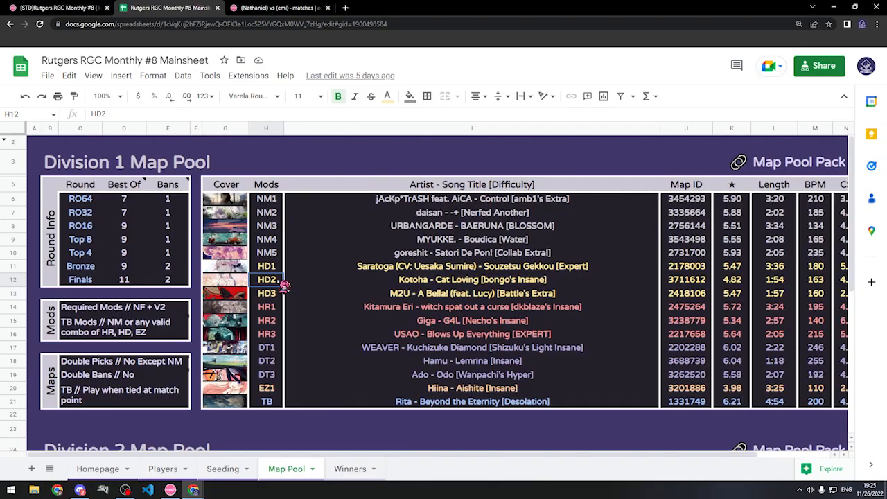
mouse_move(294, 250)
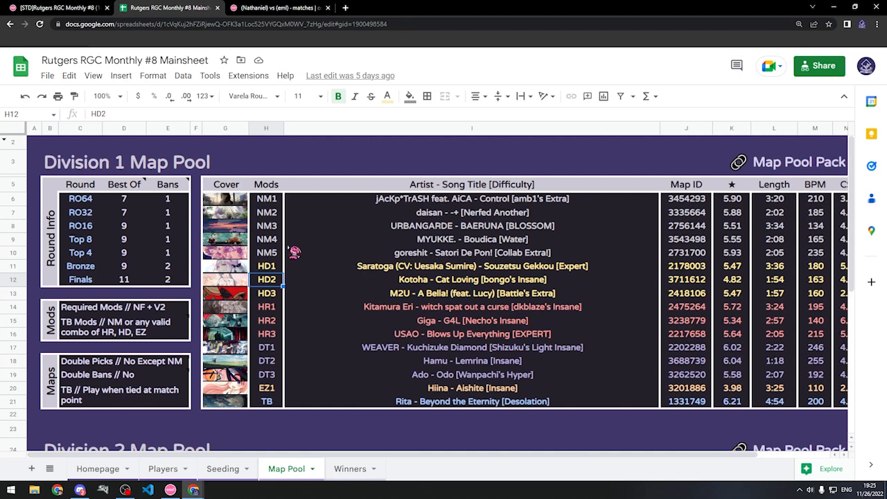
left_click(266, 306)
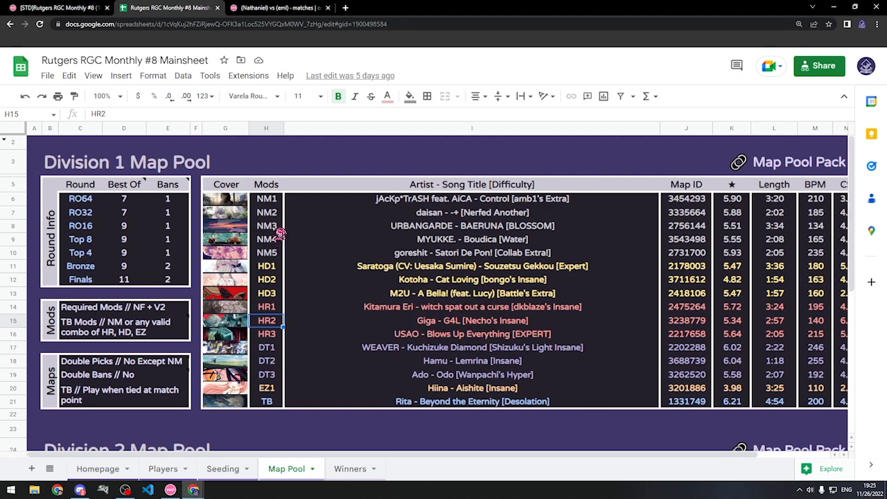
left_click(266, 225)
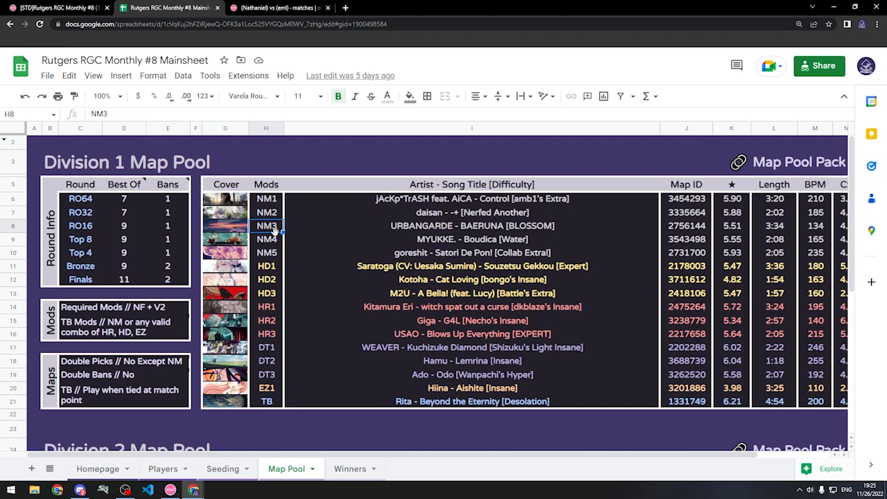
mouse_move(340, 324)
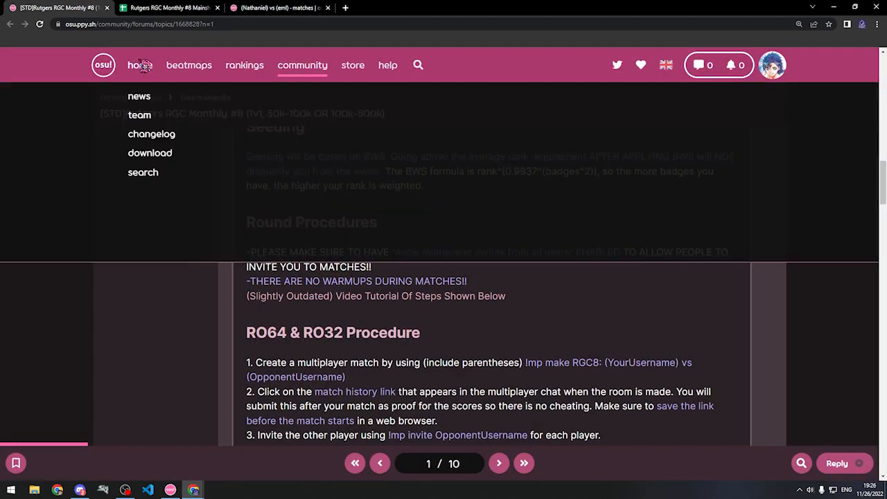
Step: Scroll the forum post for format and allowed mods, then return to the Map Pool sheet
scroll("down", 3)
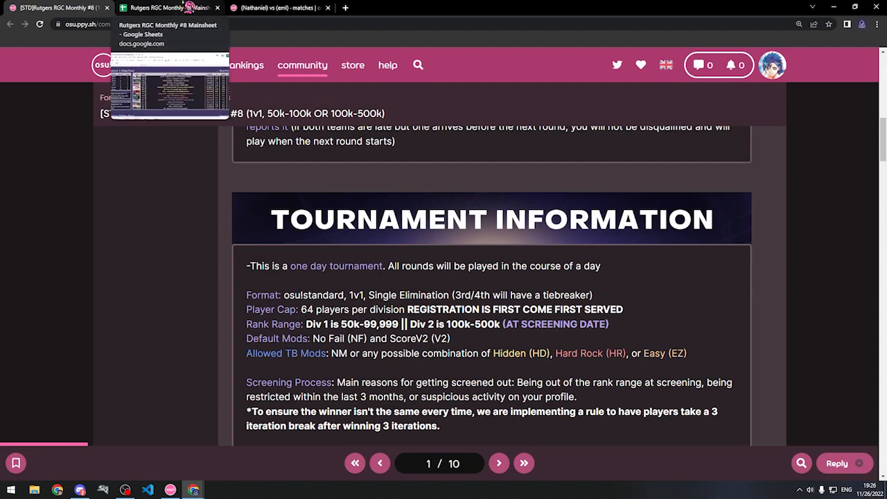
left_click(166, 8)
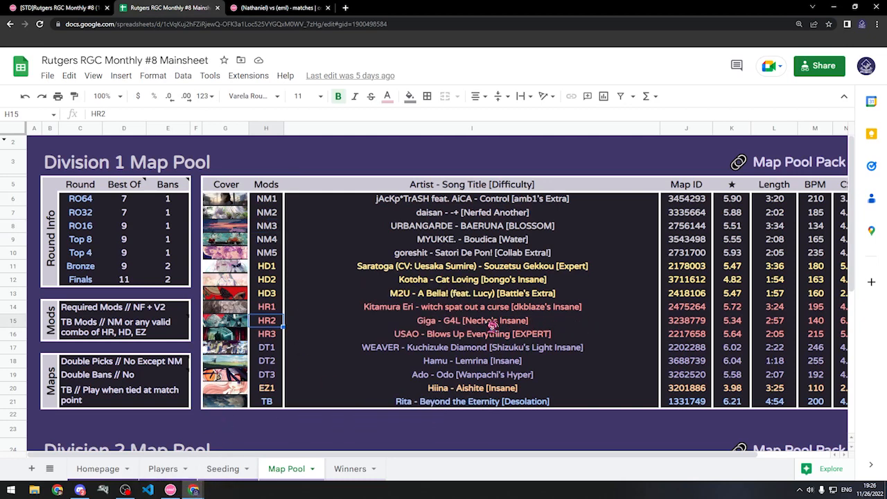
Step: Turn on No Fail and Hard Rock in the lobby's Mods selection
left_click(170, 8)
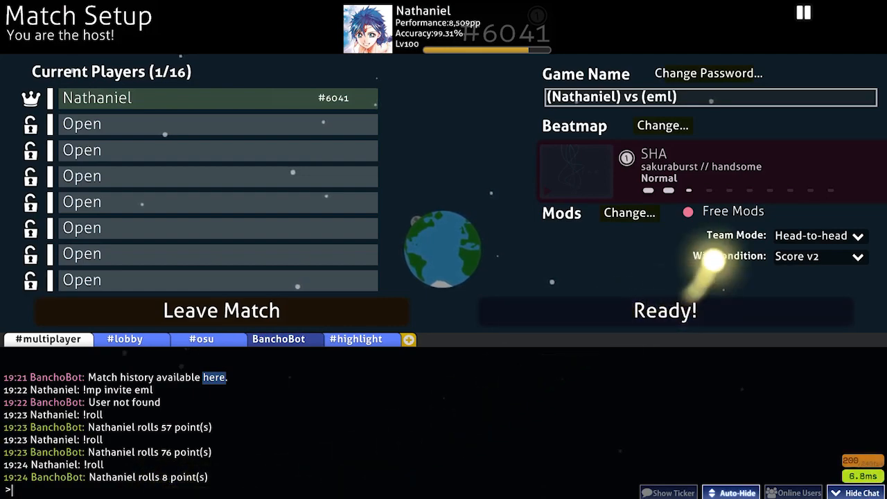
left_click(628, 212)
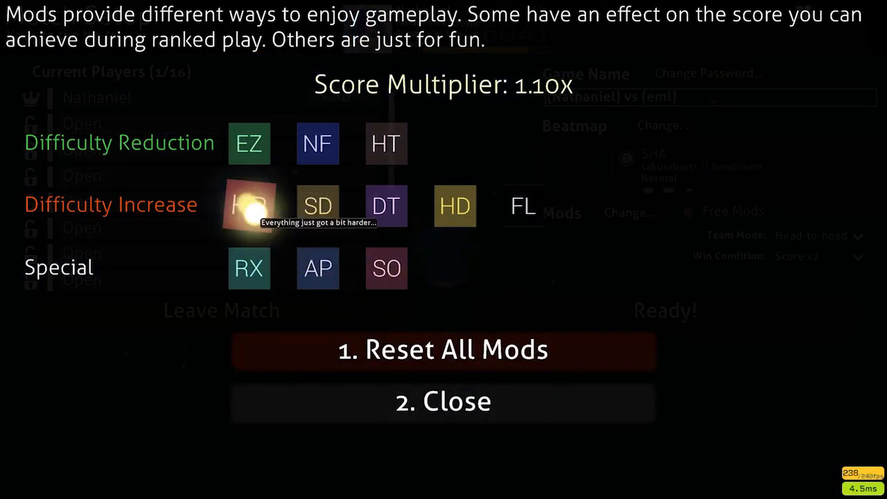
left_click(442, 401)
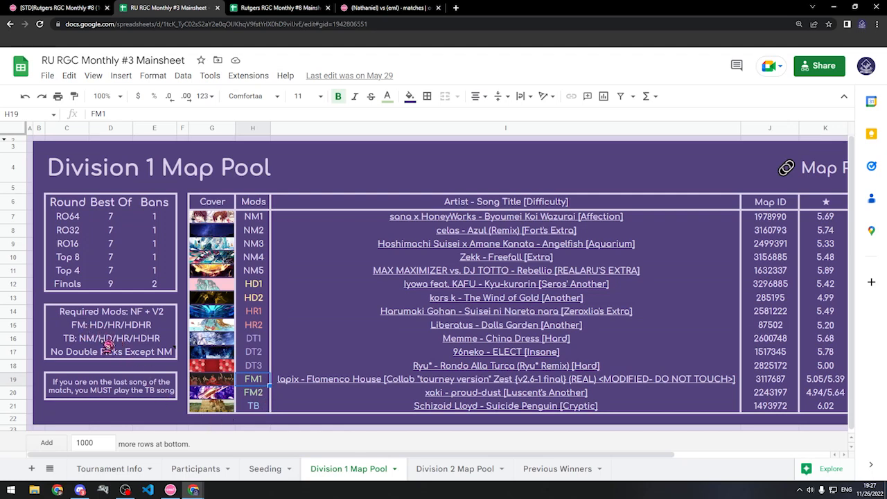
mouse_move(108, 346)
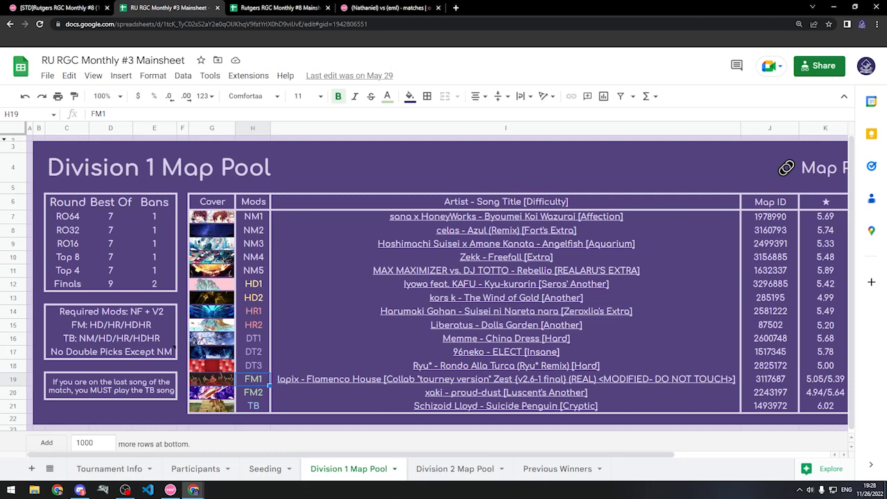
mouse_move(314, 287)
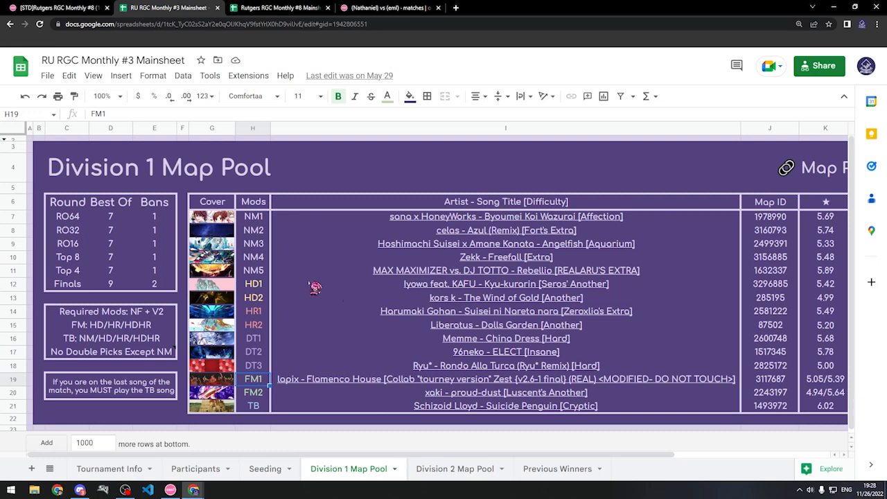
mouse_move(119, 290)
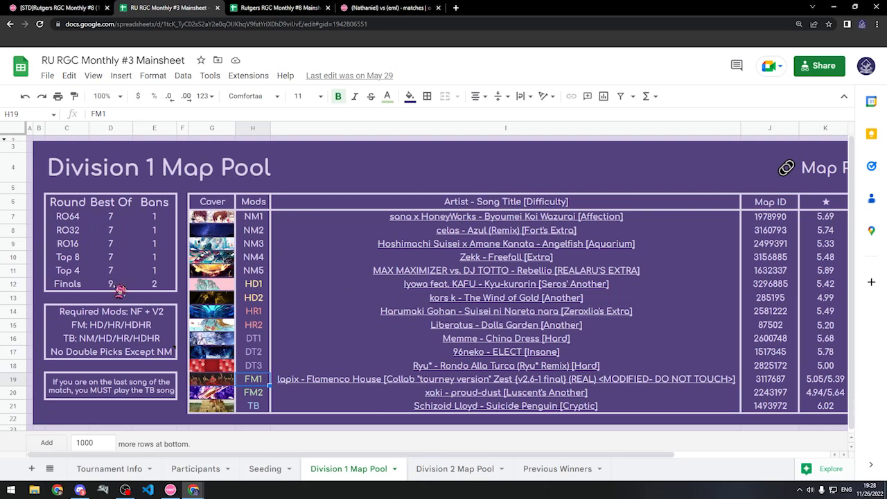
mouse_move(475, 416)
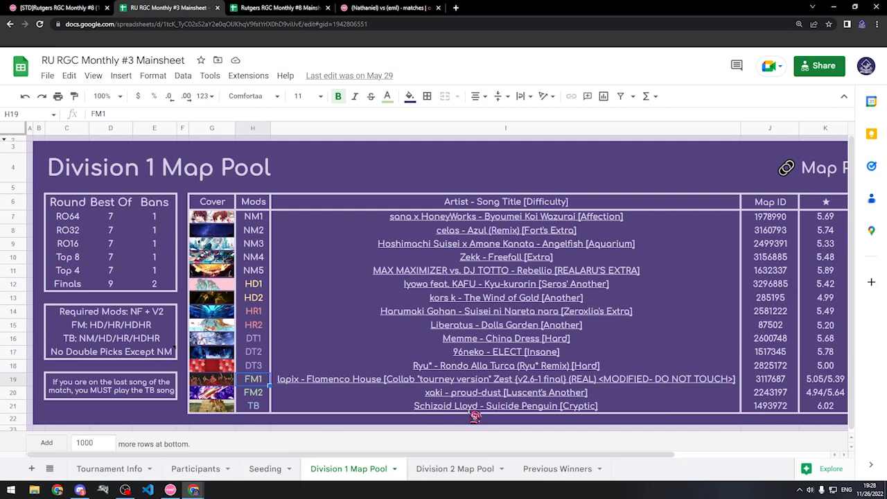
Step: Inspect the TB tiebreaker map and FM/TB mod rules in the RU RGC Monthly #3 pool
left_click(253, 406)
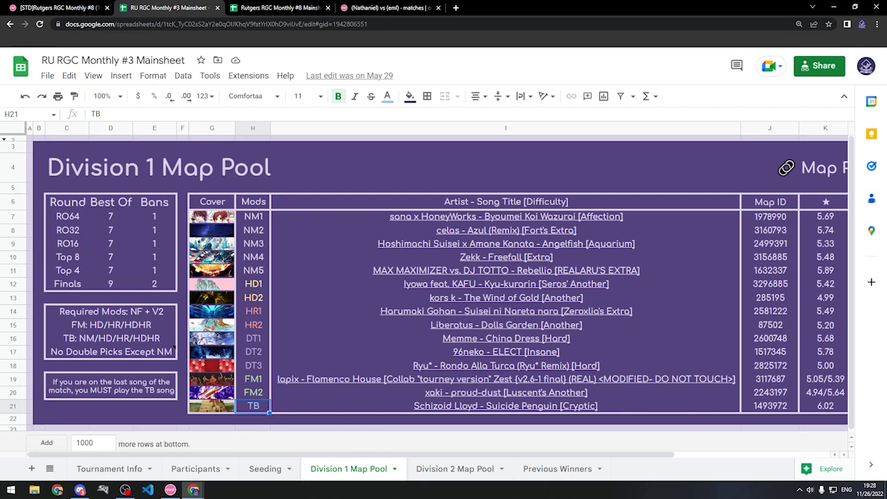
mouse_move(339, 415)
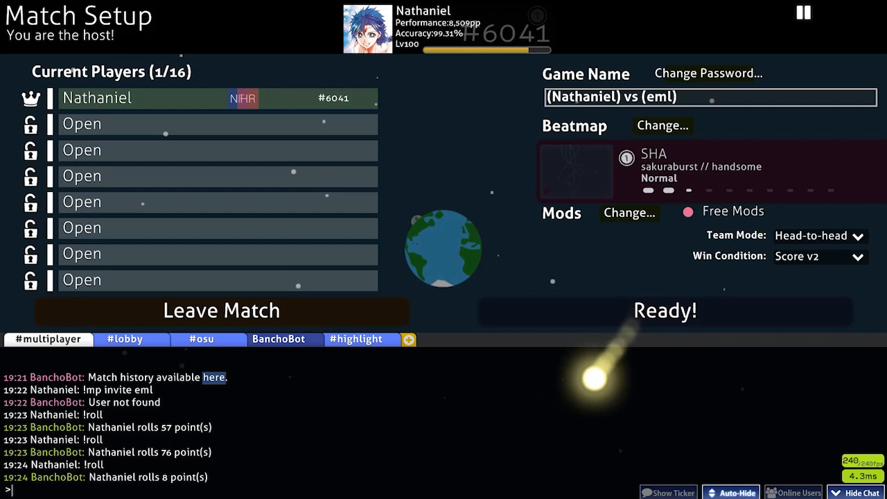
Step: Send 'ggs' in the match's multiplayer chat
type("ggs")
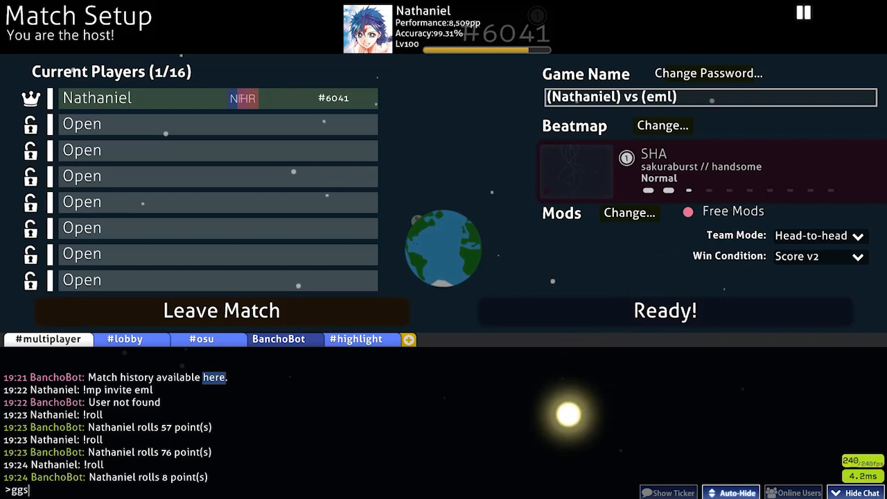
key("enter")
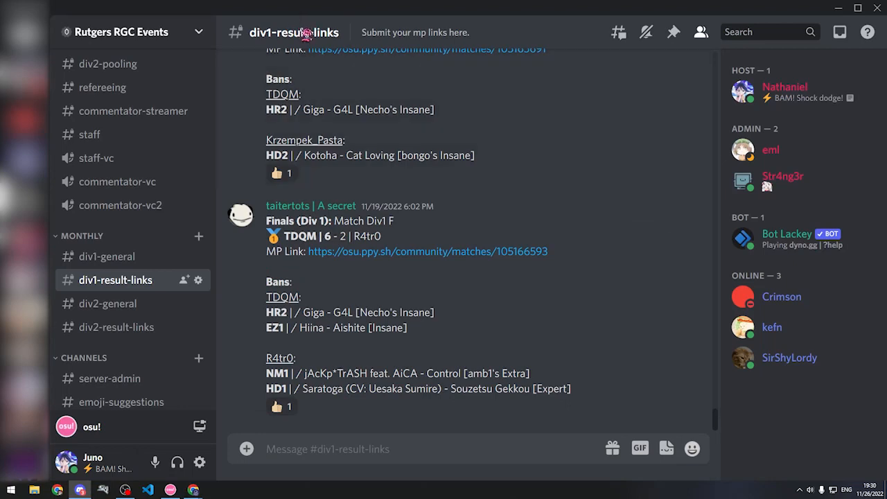
Step: Post the match link osu.ppy.sh/community/matches/105305874 with result 'Nathaniel 4 - 0 eml'
type("https://osu.ppy.sh/community/matches/105305874")
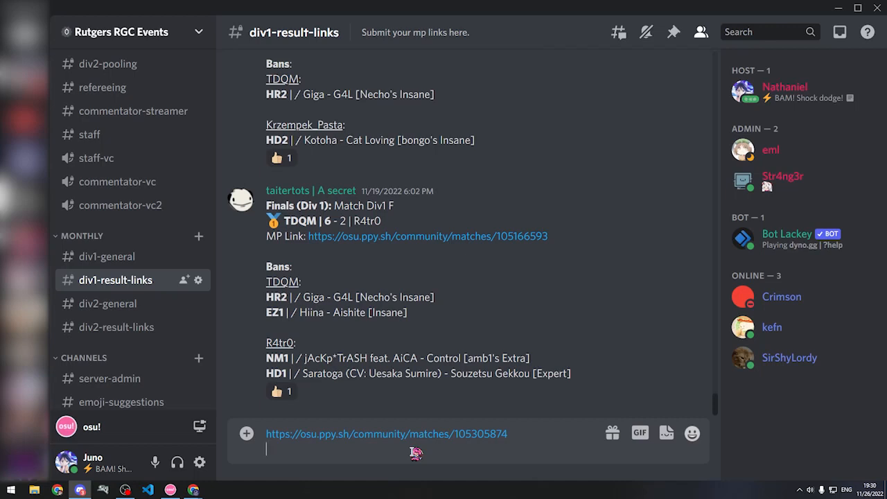
type("N")
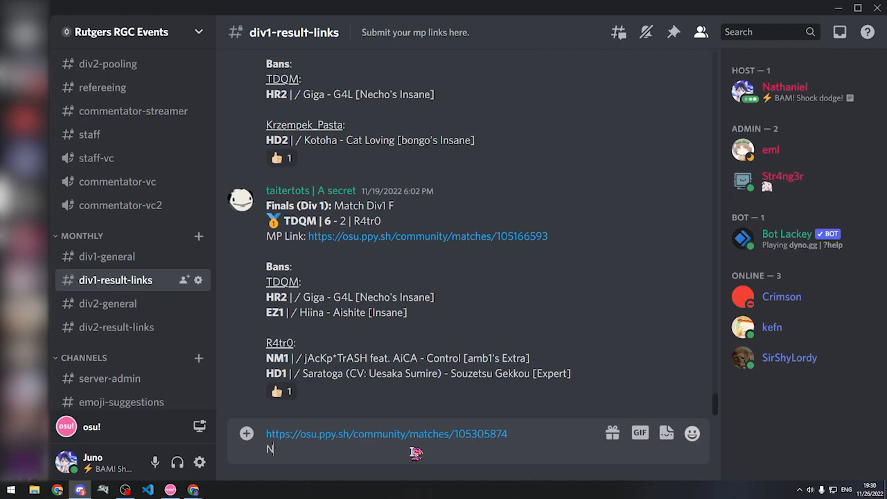
type("athaniel 4")
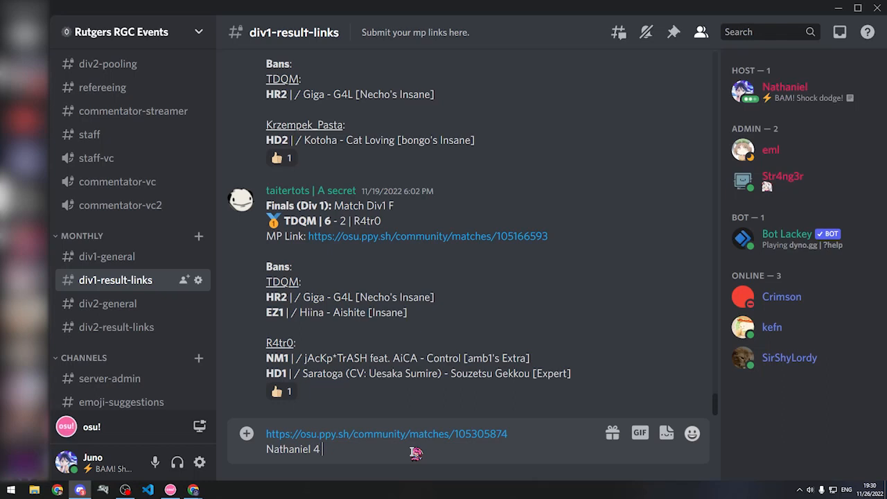
type("- 0")
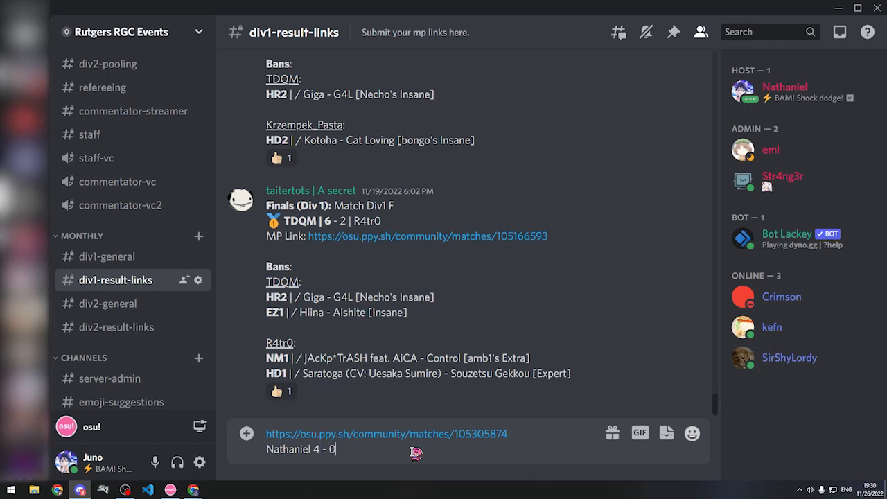
type("eml")
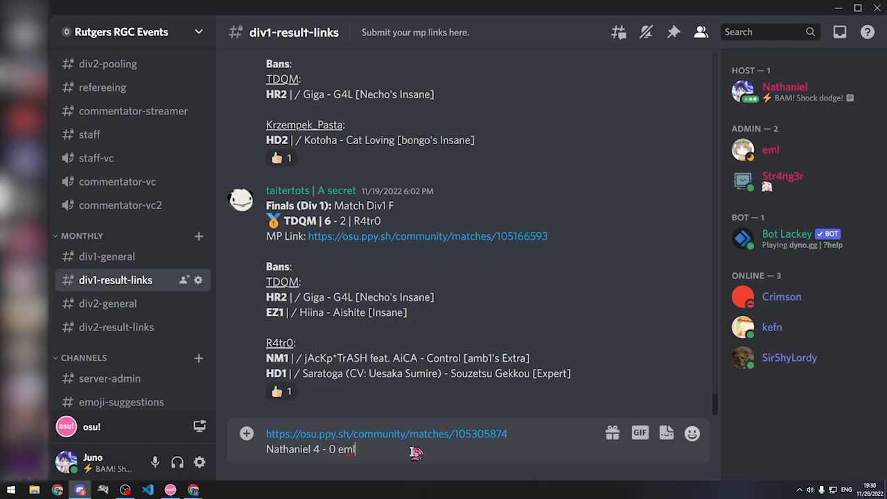
key("enter")
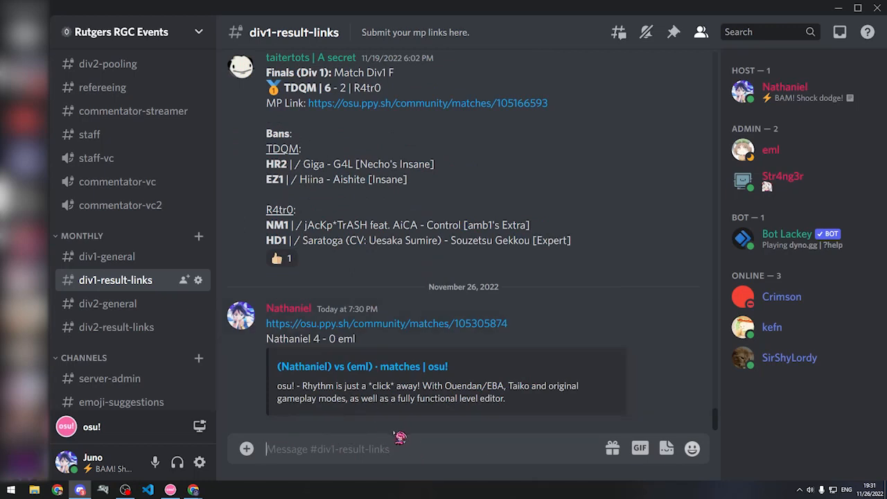
mouse_move(443, 460)
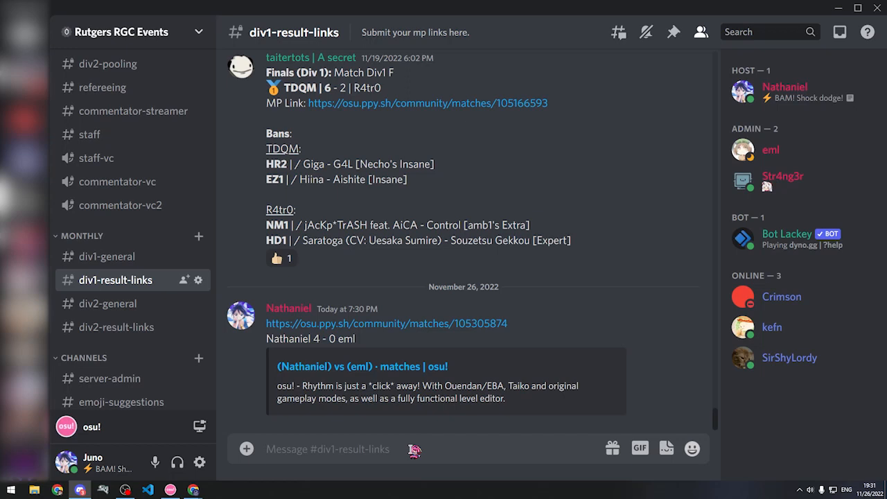
mouse_move(313, 482)
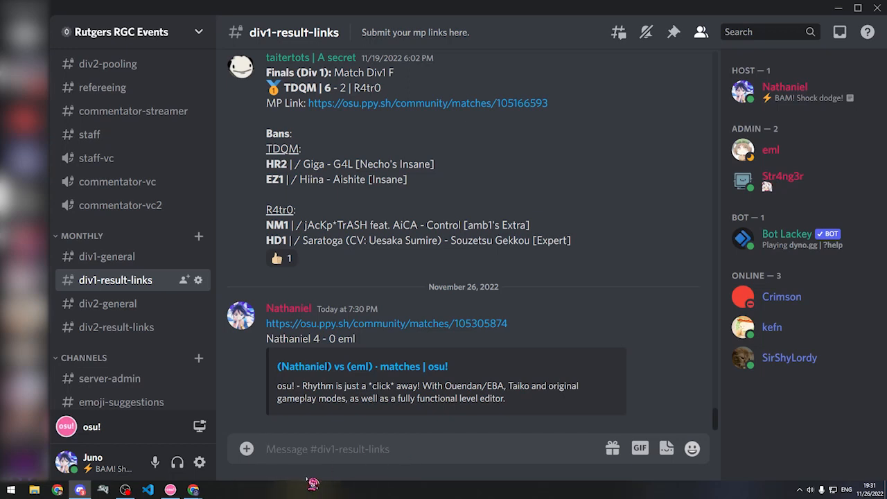